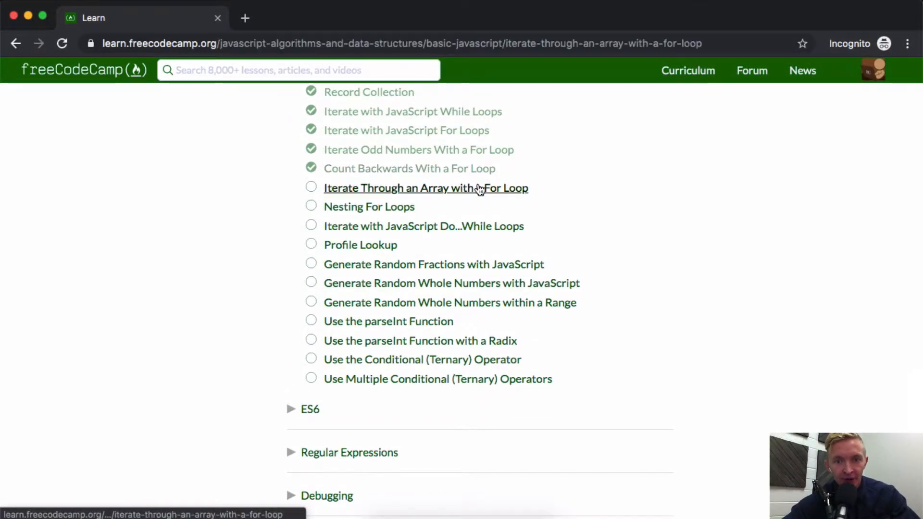
# Open the 'Iterate Through an Array with a For Loop' lesson from the curriculum list.
pyautogui.click(425, 189)
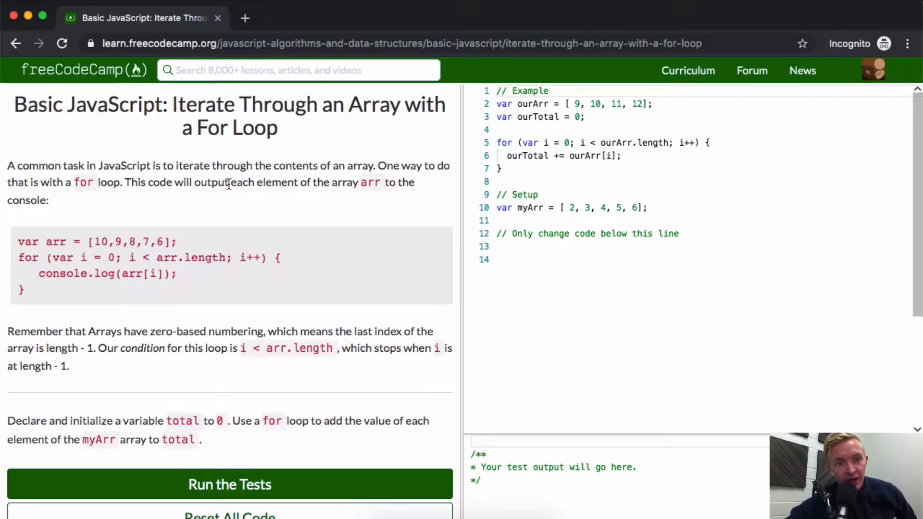
pyautogui.moveTo(382, 189)
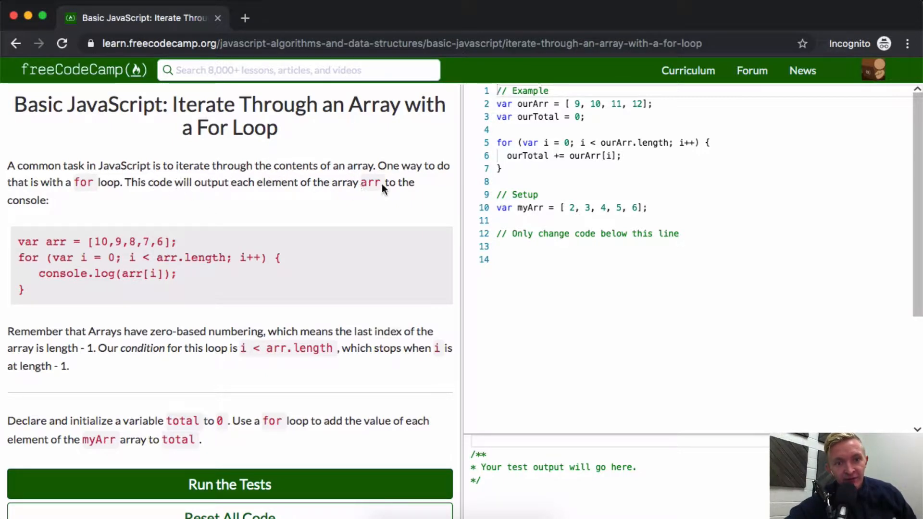
pyautogui.scroll(-3)
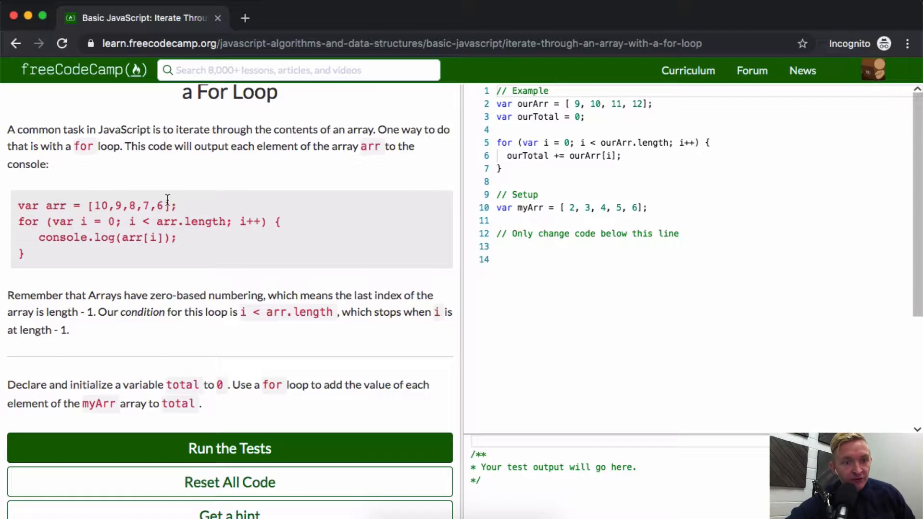
pyautogui.moveTo(195, 300)
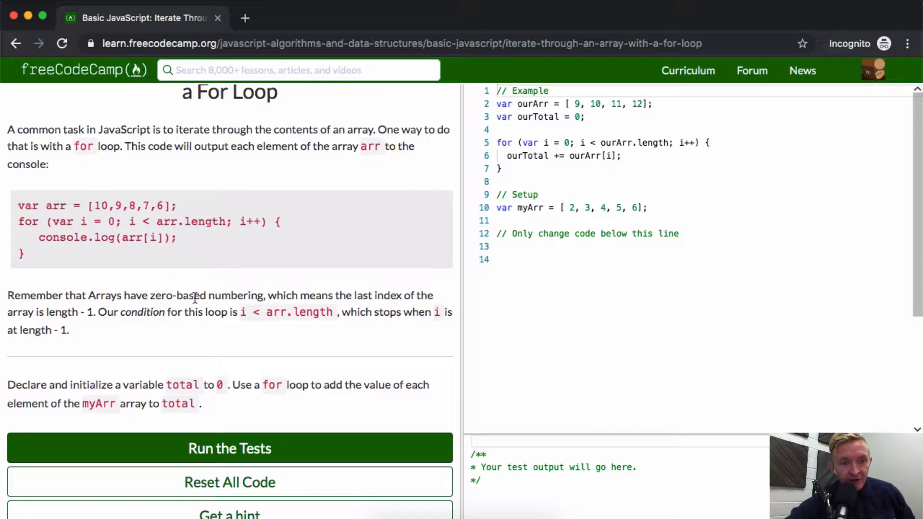
pyautogui.moveTo(241, 292)
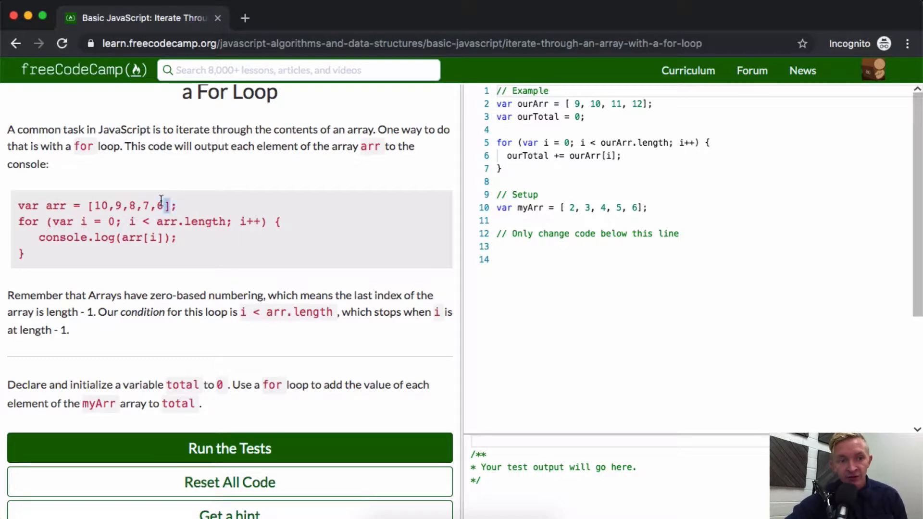
pyautogui.moveTo(121, 328)
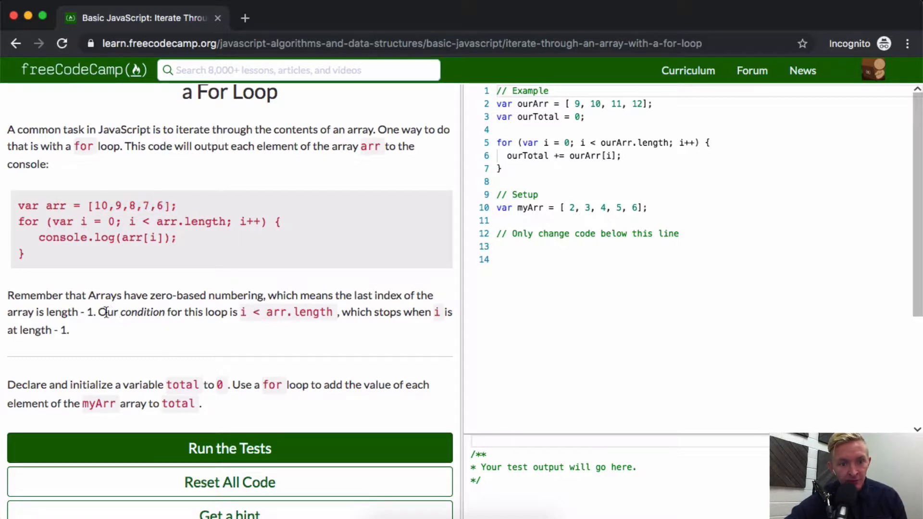
pyautogui.moveTo(206, 318)
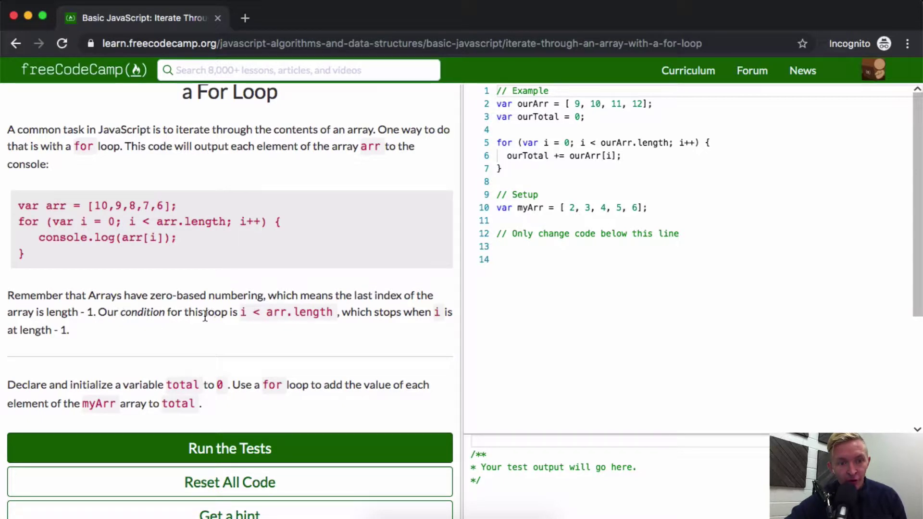
pyautogui.moveTo(281, 314)
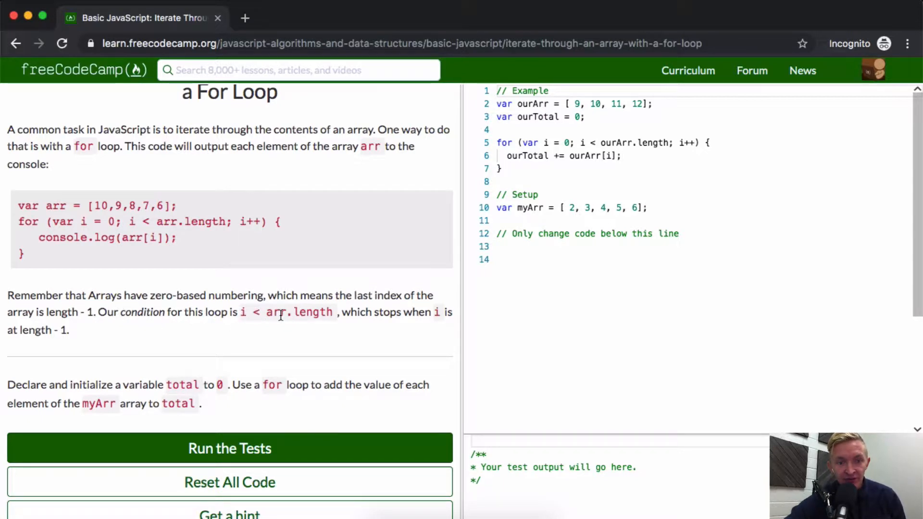
pyautogui.moveTo(386, 312)
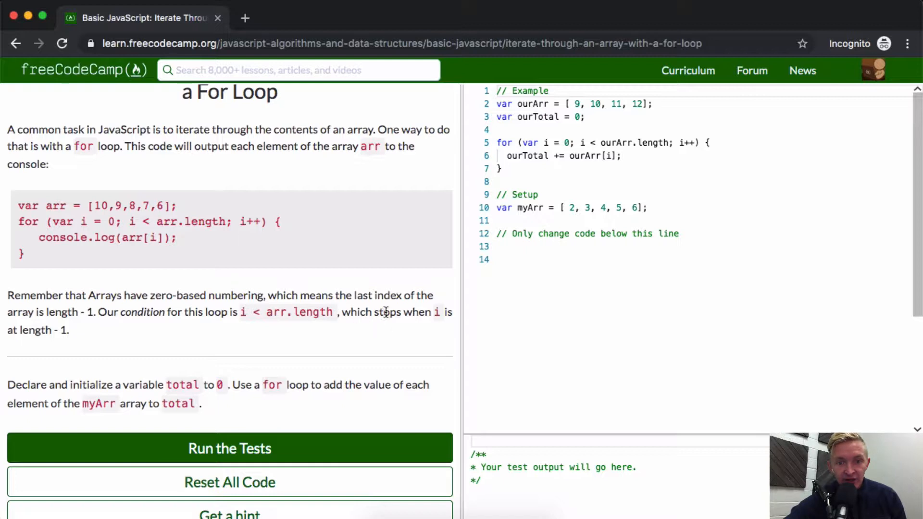
pyautogui.moveTo(106, 342)
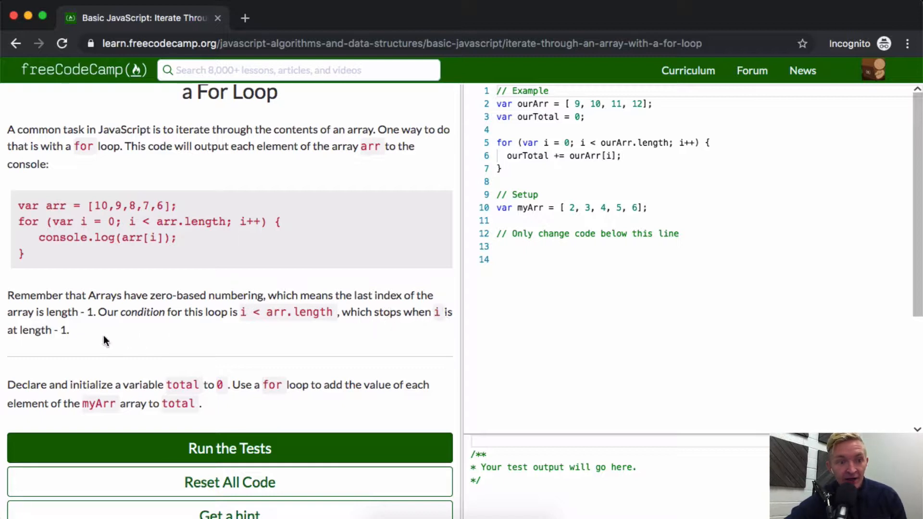
pyautogui.moveTo(225, 238)
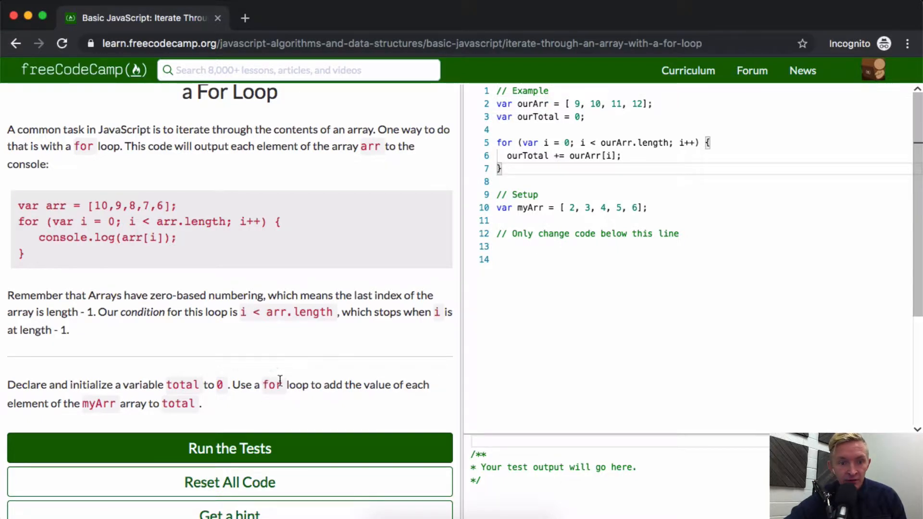
pyautogui.moveTo(365, 384)
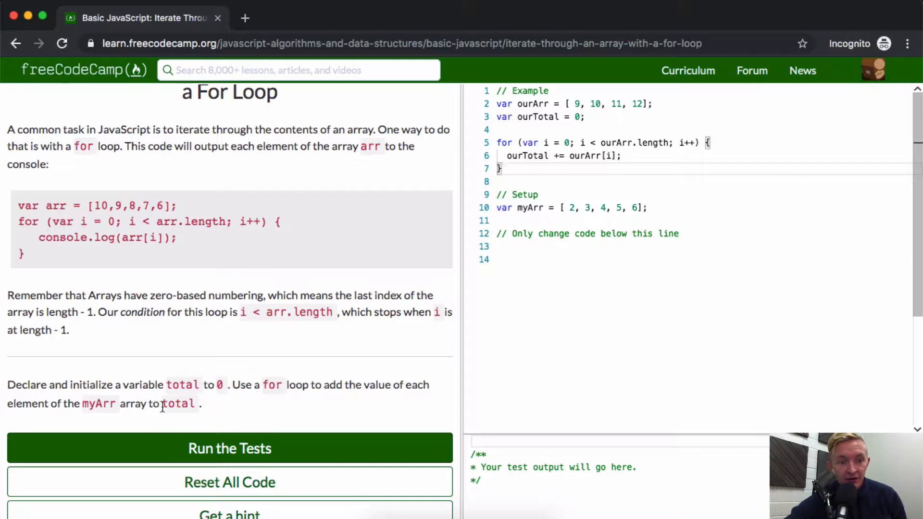
# Declare 'var total = 0;' below the only-change-code comment.
pyautogui.click(575, 212)
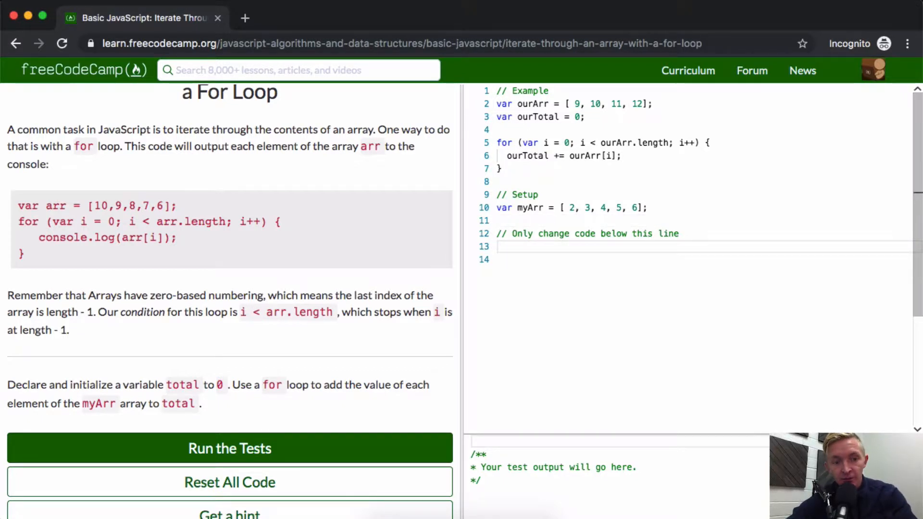
pyautogui.write('var total')
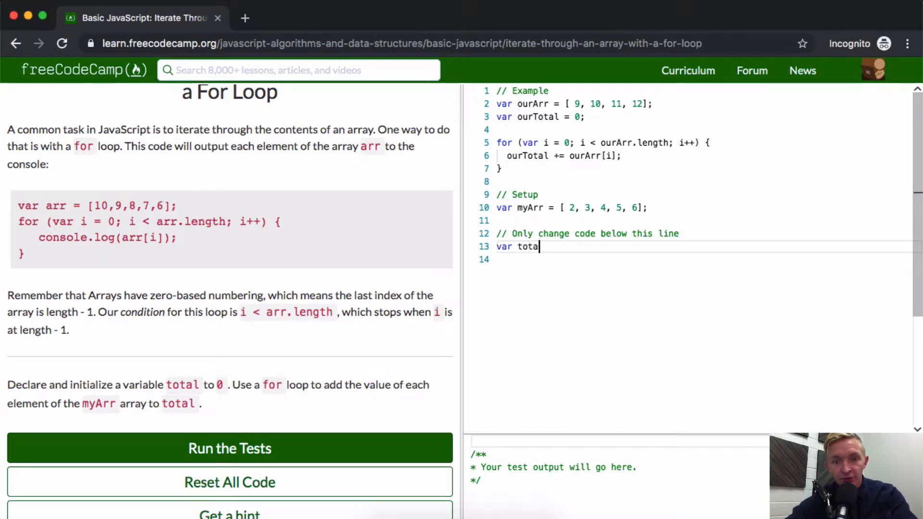
pyautogui.write('= 0')
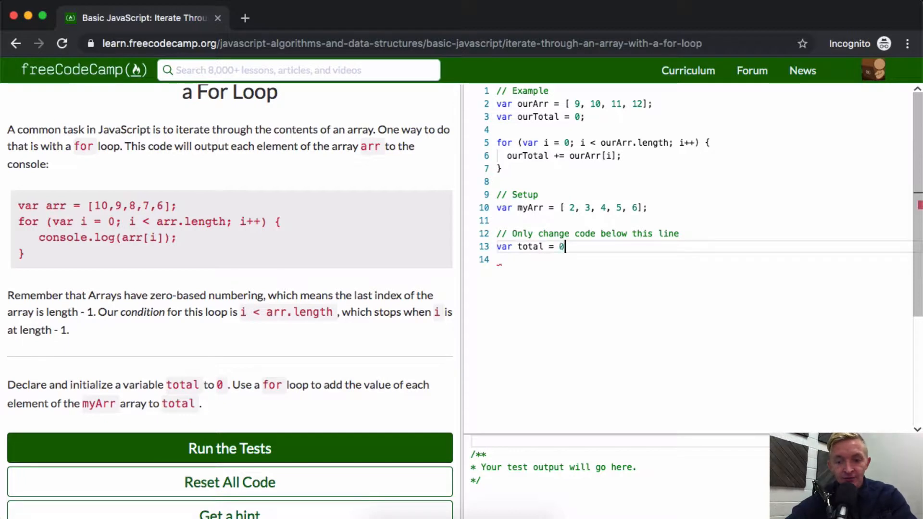
pyautogui.write(';')
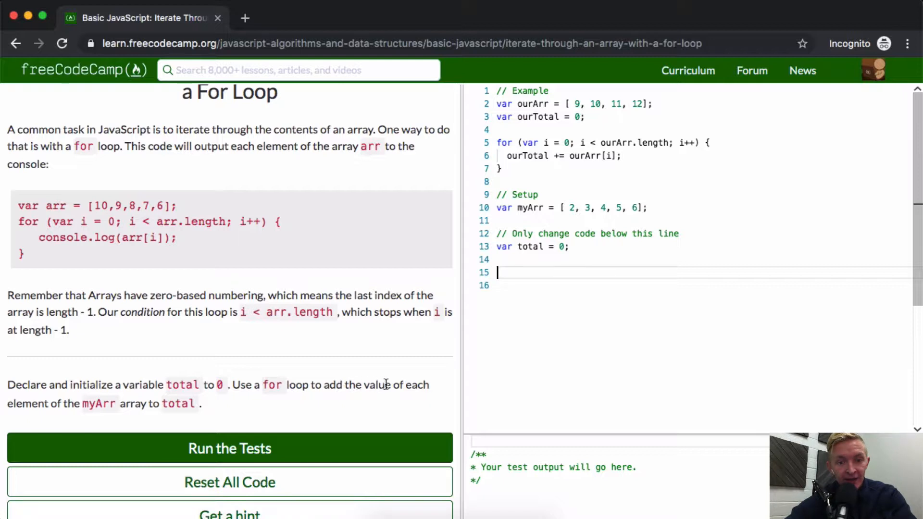
pyautogui.moveTo(98, 404)
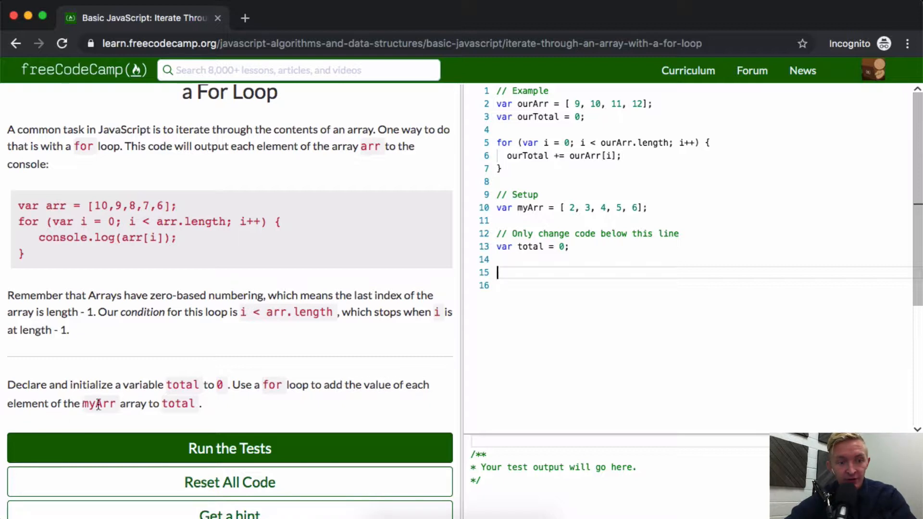
# Start a for loop with 'i = 0;' and add console.log(myArr[...]) trying indices 0 and 1.
pyautogui.doubleClick(531, 208)
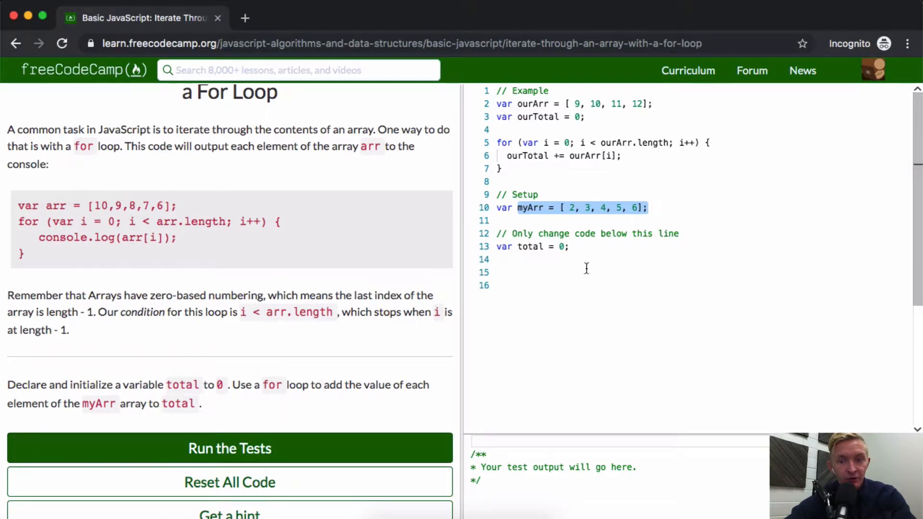
pyautogui.write('for (var')
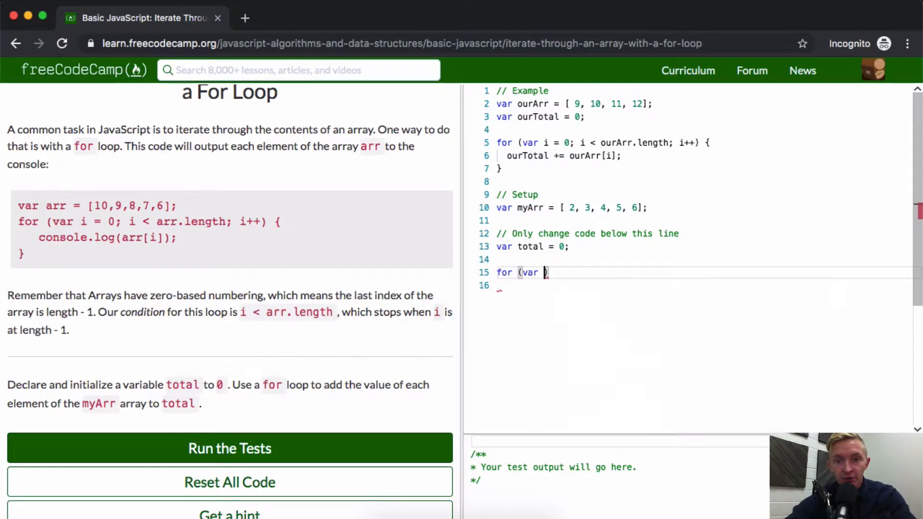
pyautogui.write('i = 0;')
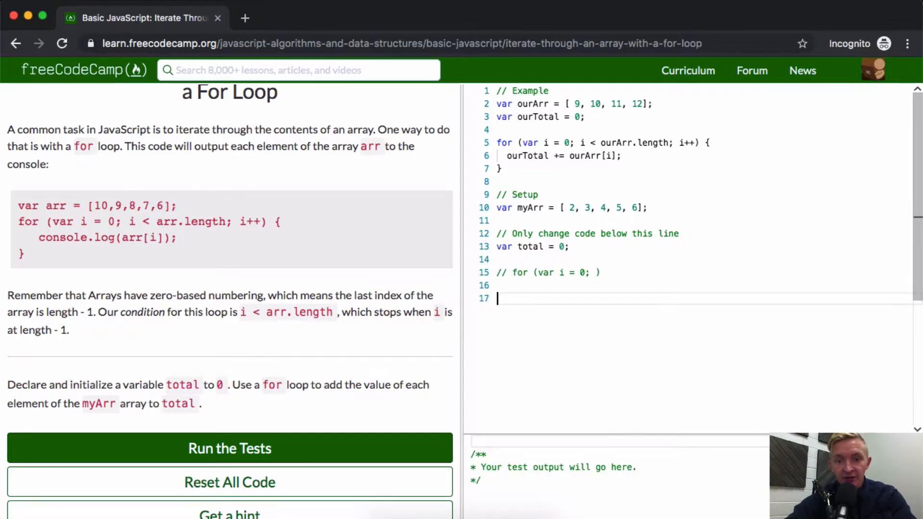
pyautogui.write('console.log(')
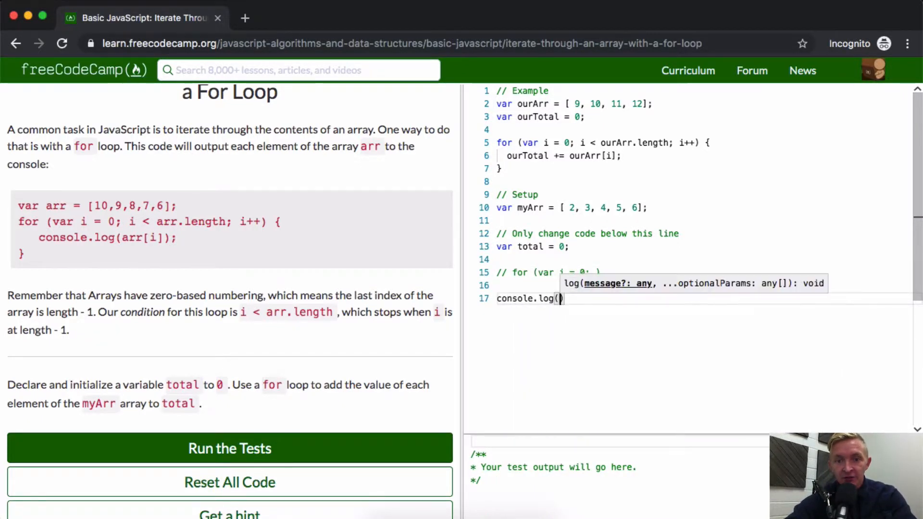
pyautogui.write('myArr[')
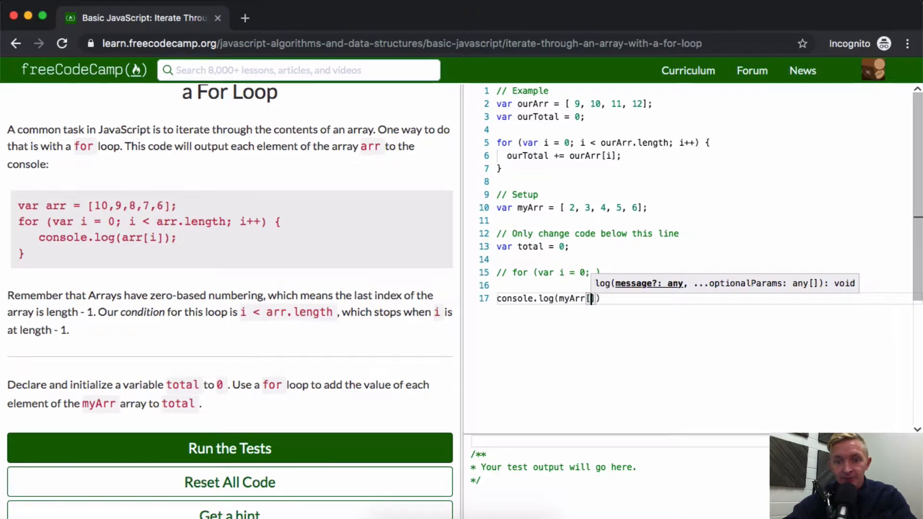
pyautogui.write('0')
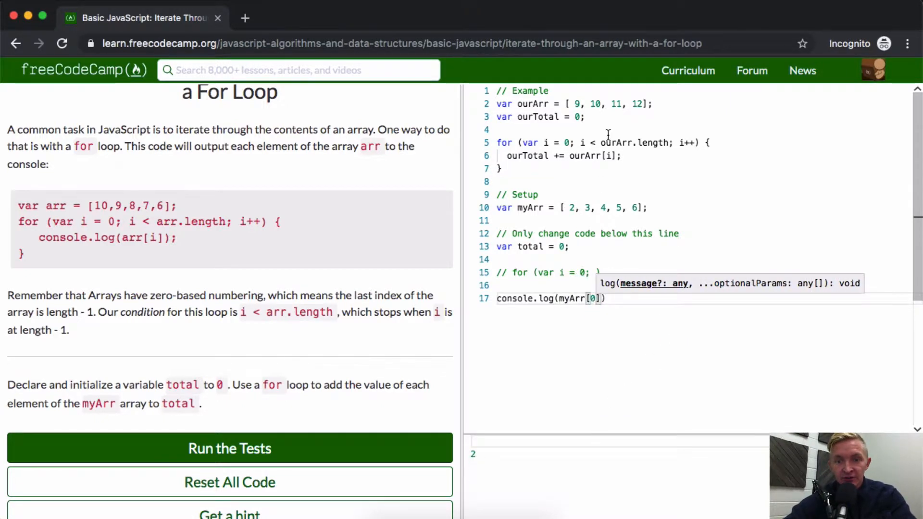
pyautogui.write('1')
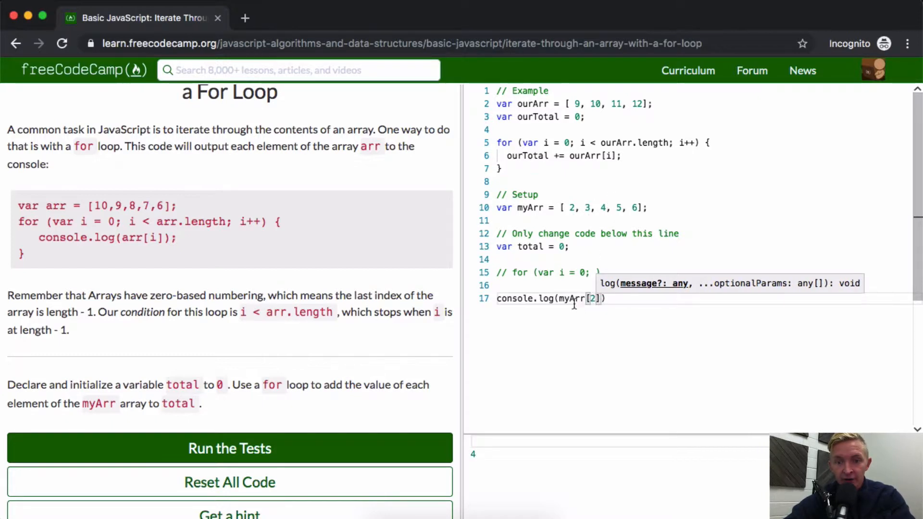
pyautogui.moveTo(604, 208)
pyautogui.write('5')
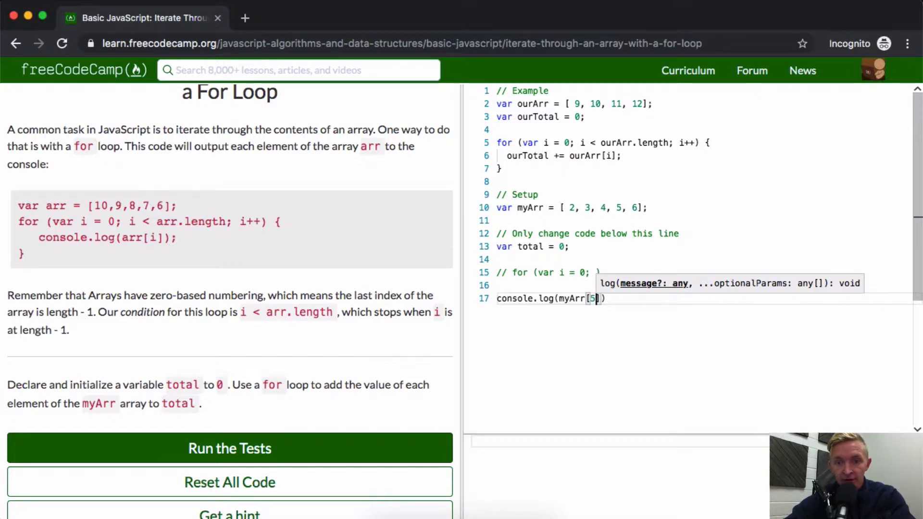
# Replace the out-of-range index 5 with 4 so the log prints 6, then return to the loop line.
pyautogui.press('Backspace')
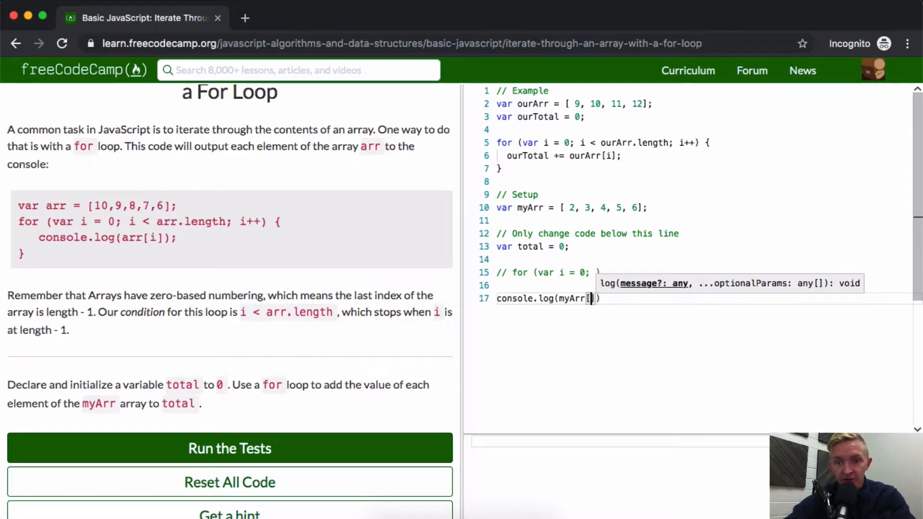
pyautogui.write('4')
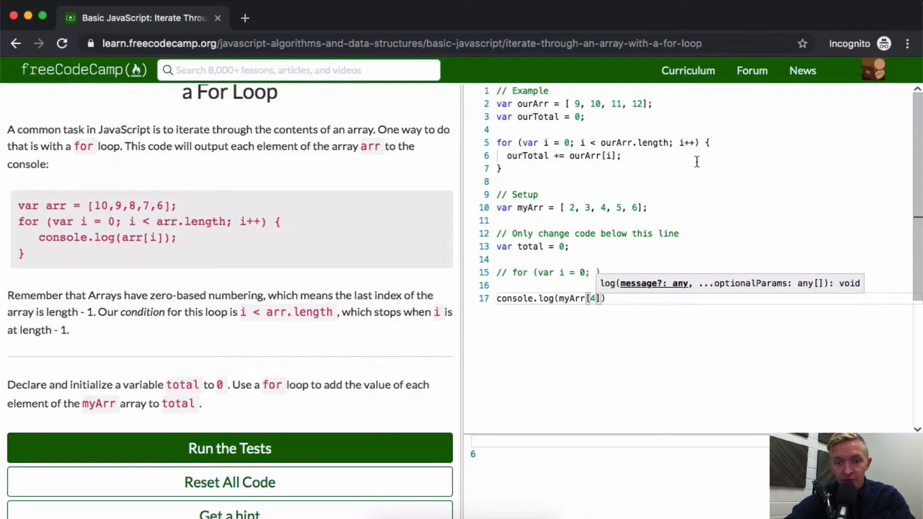
pyautogui.click(637, 207)
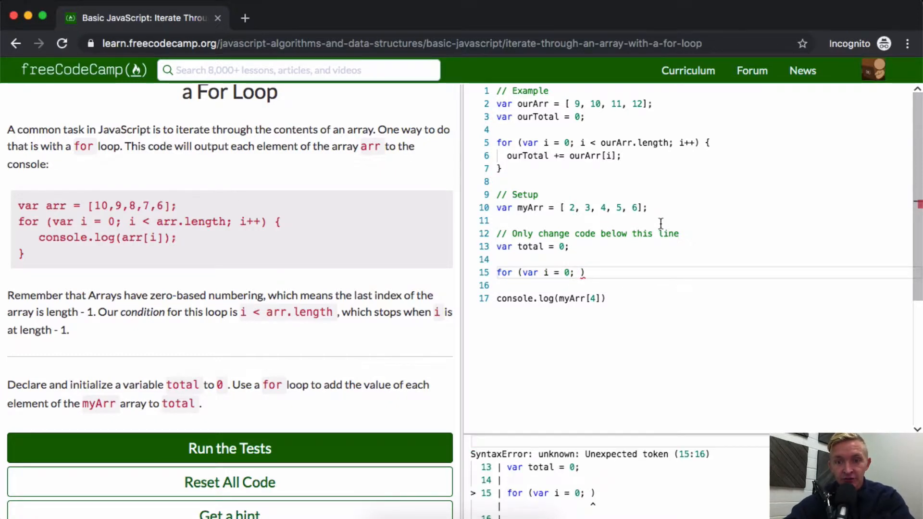
# Complete the loop header as 'i < myArr.length - 1; i += 1' and log myArr.length - 1.
pyautogui.write('i < myArr.lenght')
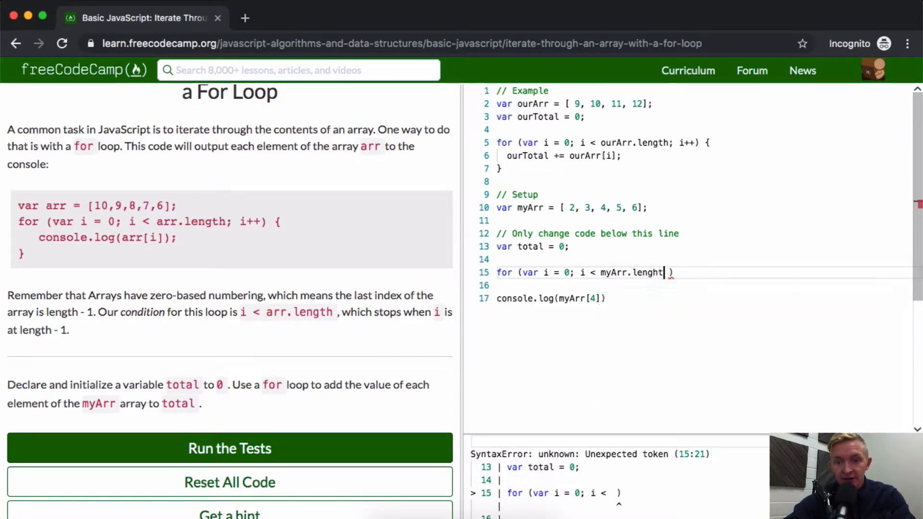
pyautogui.write('length')
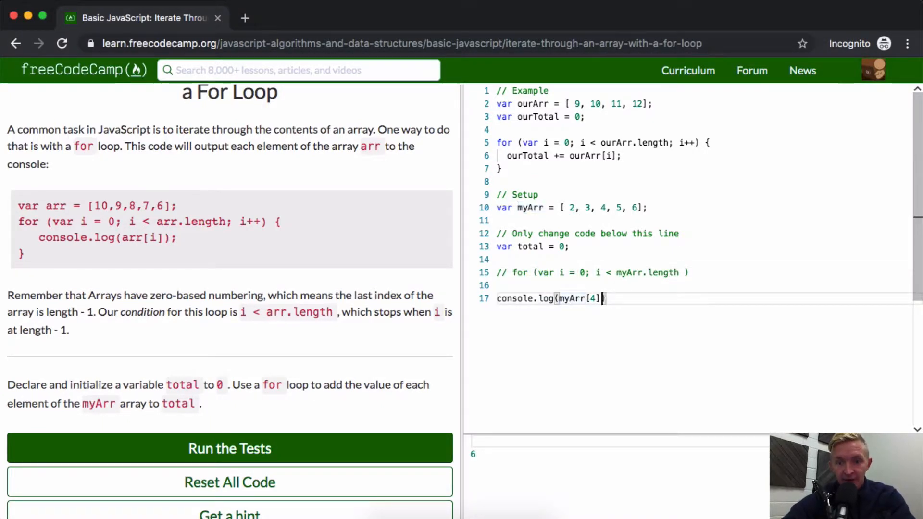
pyautogui.write('.length')
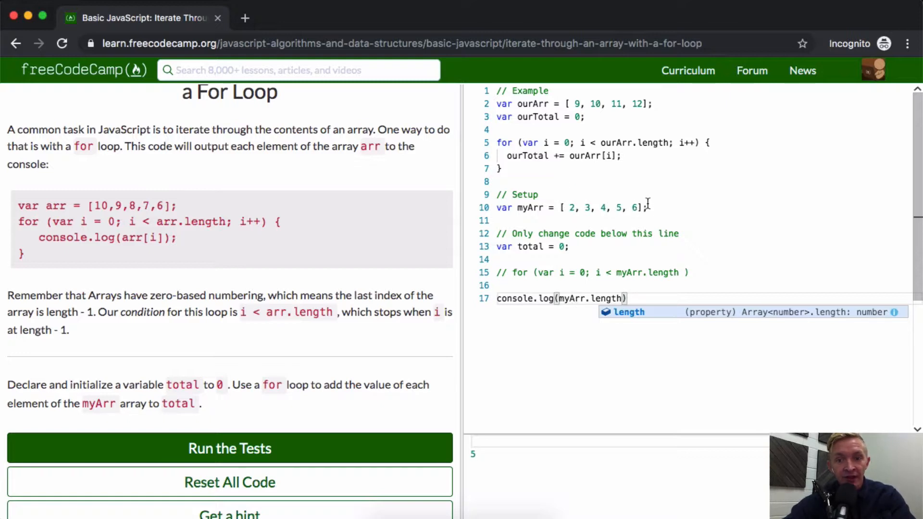
pyautogui.moveTo(623, 262)
pyautogui.write(' - 1')
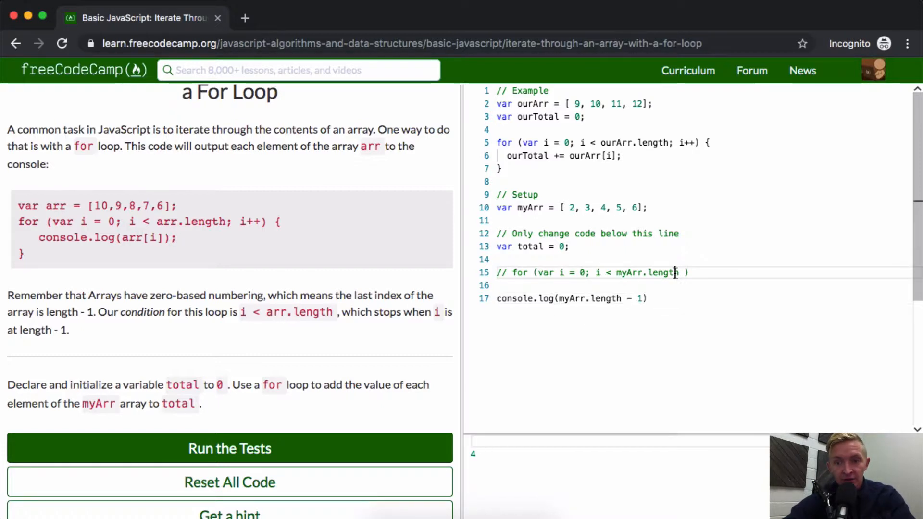
pyautogui.write('-')
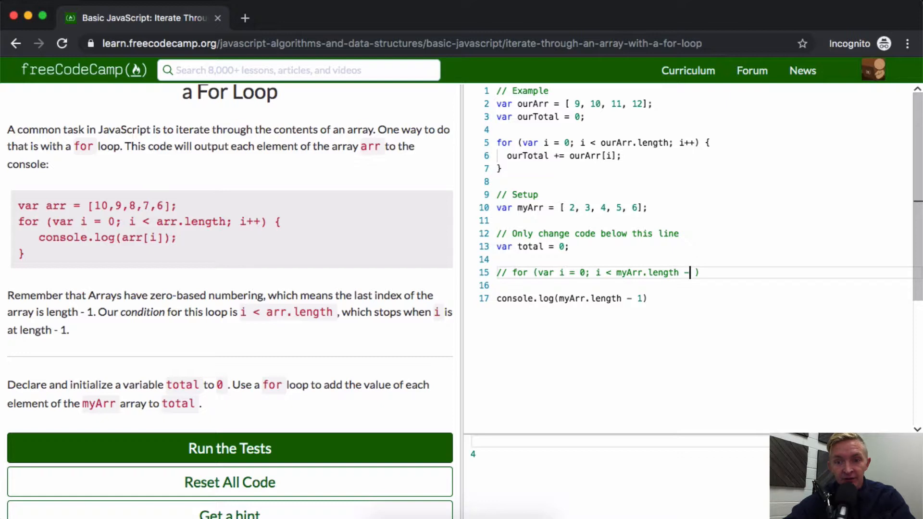
pyautogui.write('1;')
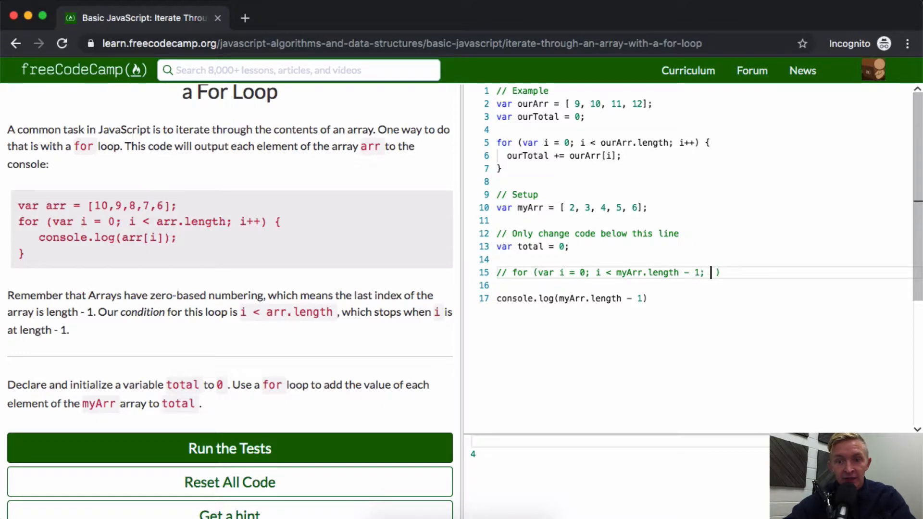
pyautogui.write('i')
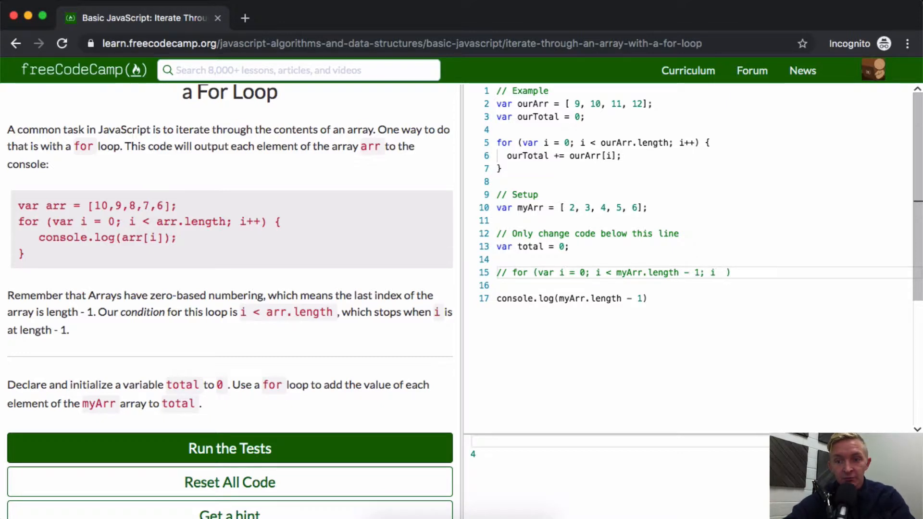
pyautogui.write('+= 1')
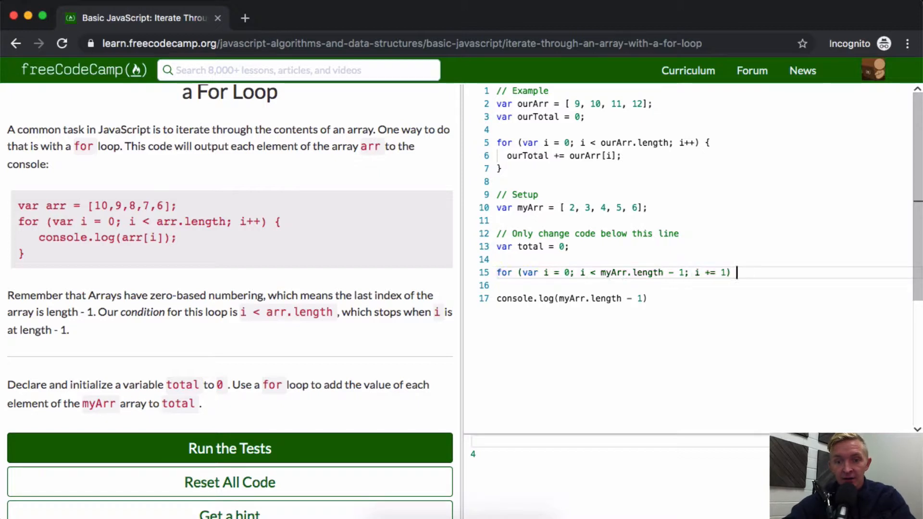
# Add the loop body '{ total = i;' assigning i to total.
pyautogui.write('{')
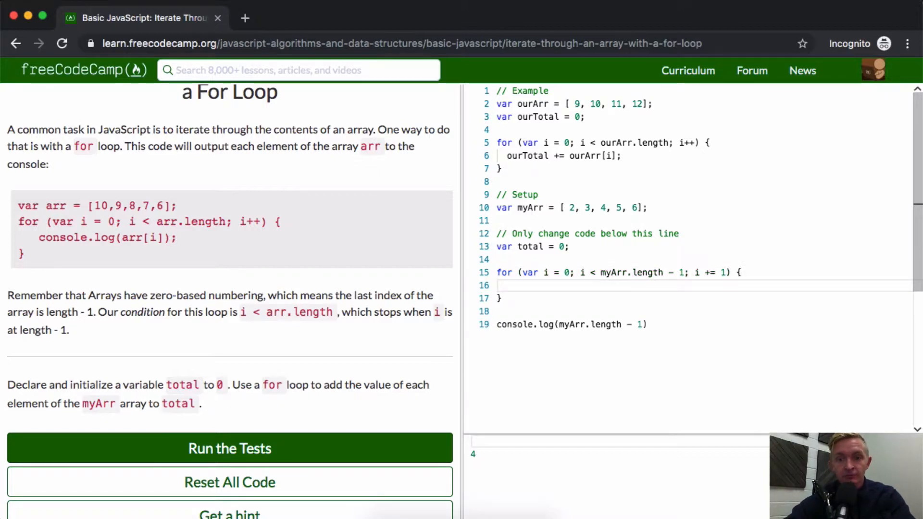
pyautogui.write('total')
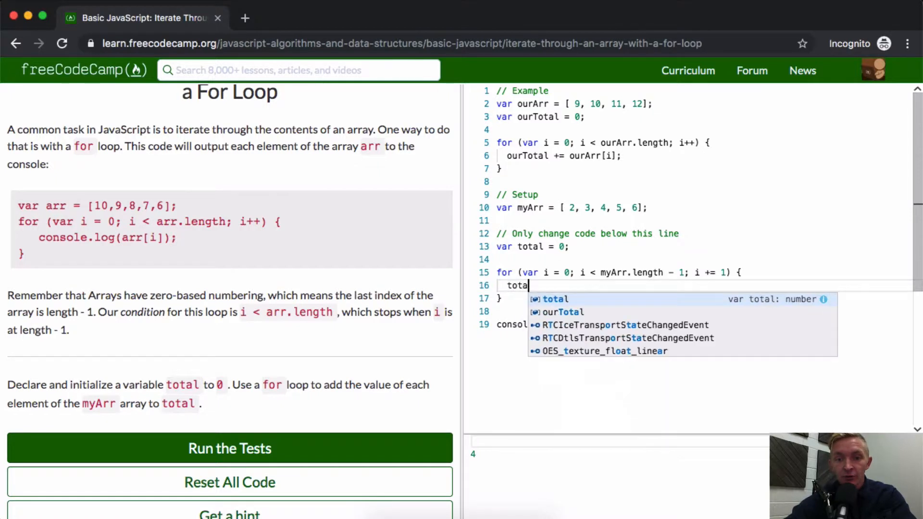
pyautogui.write('= total +')
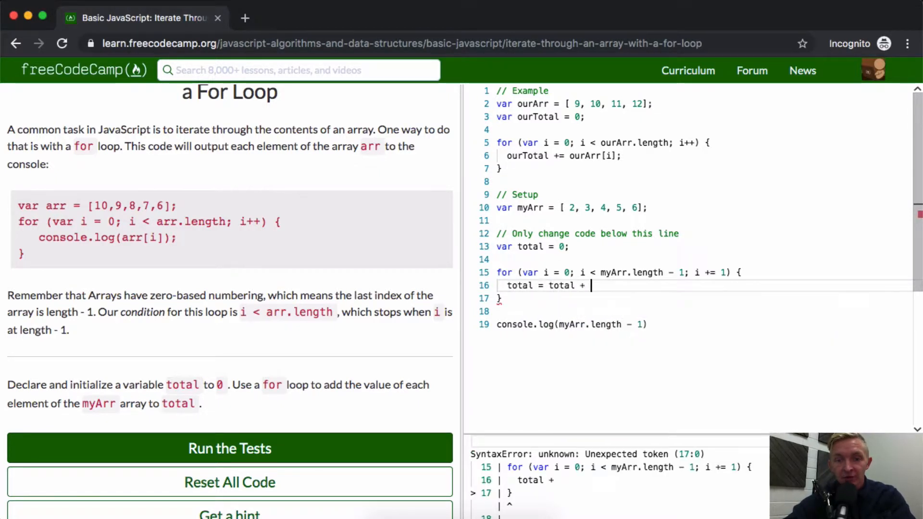
pyautogui.write('i;')
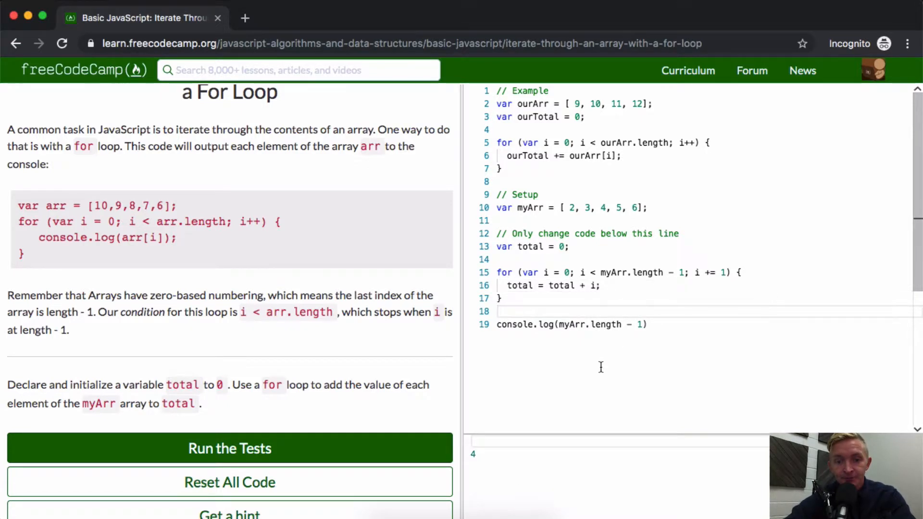
pyautogui.moveTo(582, 318)
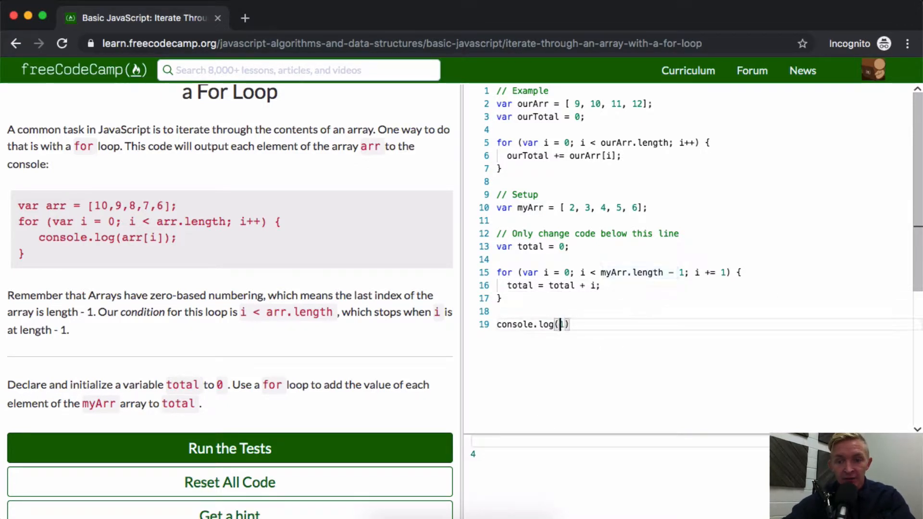
# Log total instead of myArr and change the body to 'total += i;' so the console prints 6.
pyautogui.write('myArr')
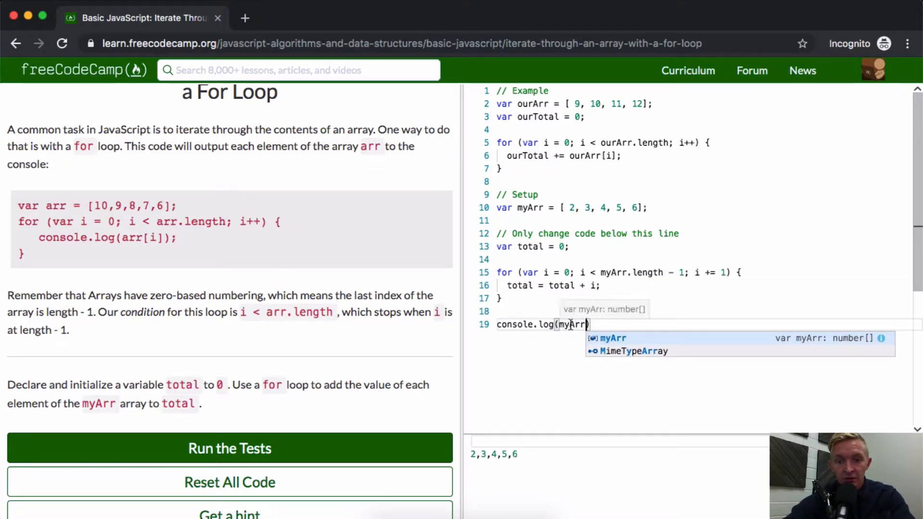
pyautogui.write('total')
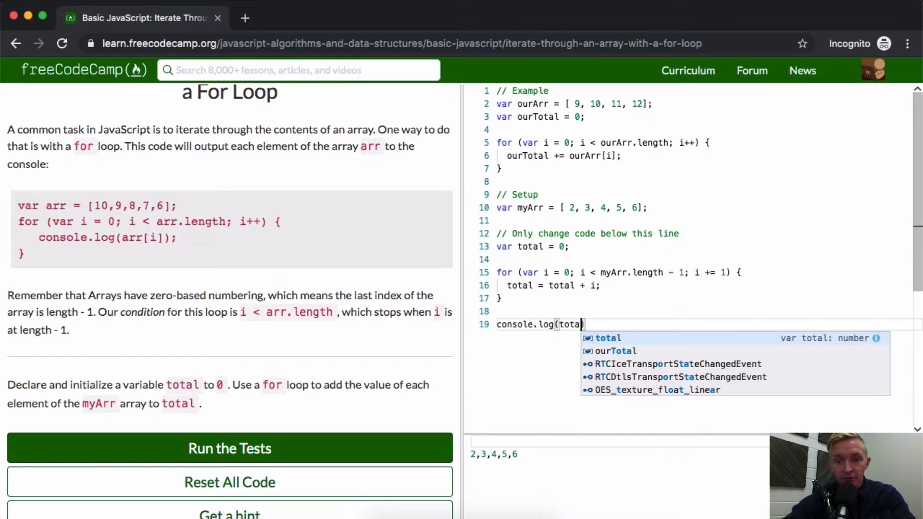
pyautogui.write('l)')
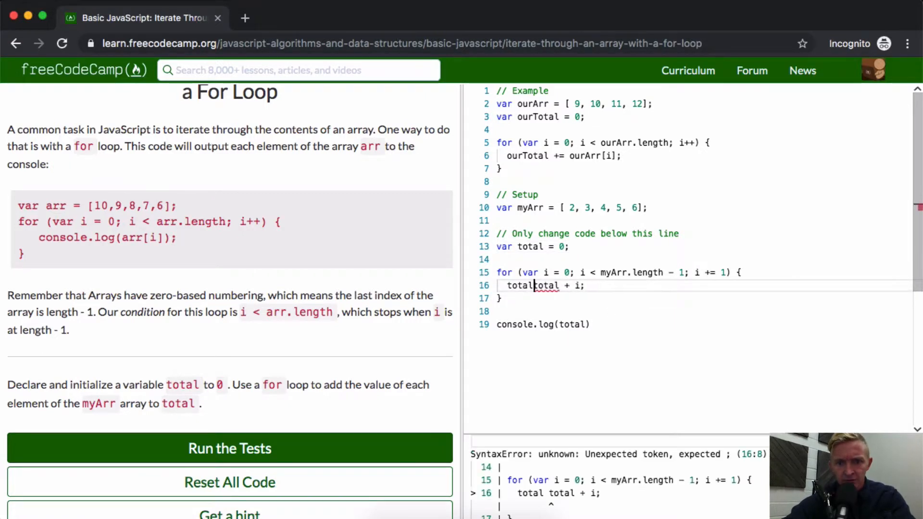
pyautogui.write('+=')
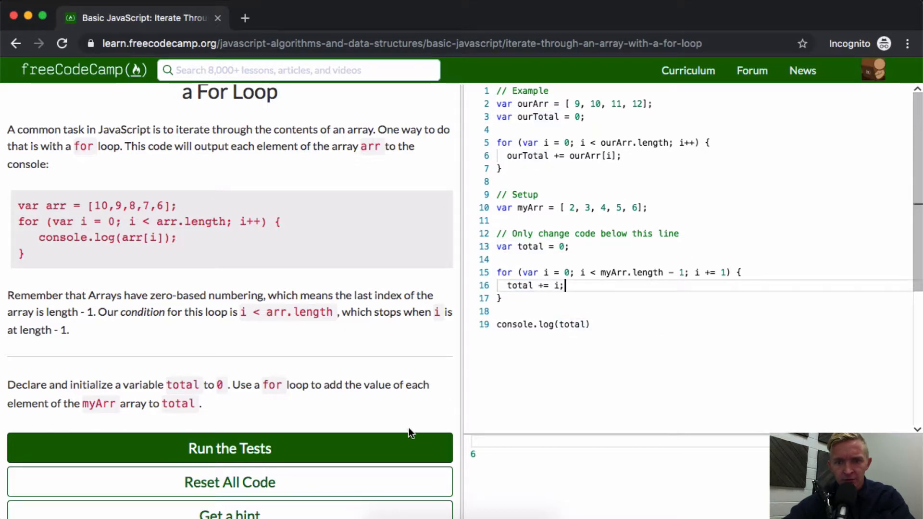
# Run the tests, which report total should equal 20 and the loop should iterate myArr.
pyautogui.click(229, 448)
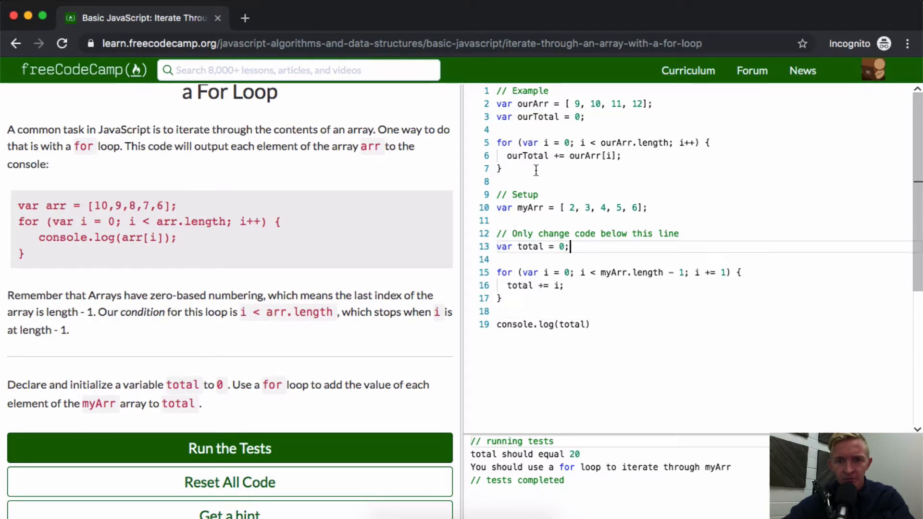
pyautogui.moveTo(651, 279)
pyautogui.write('my[i')
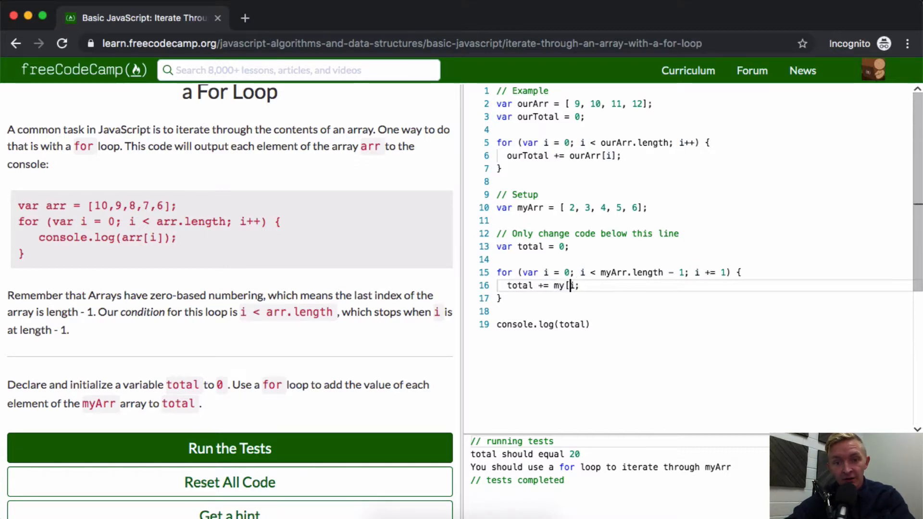
# Make the body 'total += myArr[i];' with condition 'i < myArr.length' so total prints 20.
pyautogui.write('Arr]')
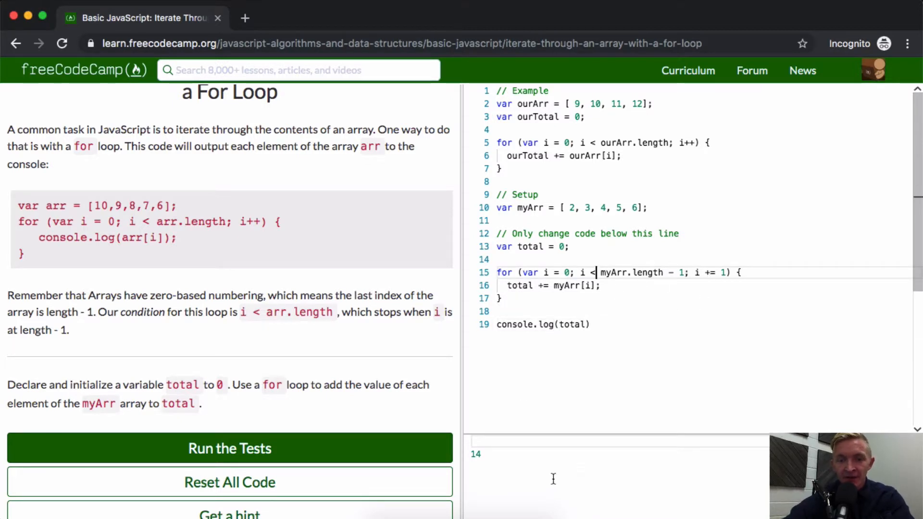
pyautogui.moveTo(564, 408)
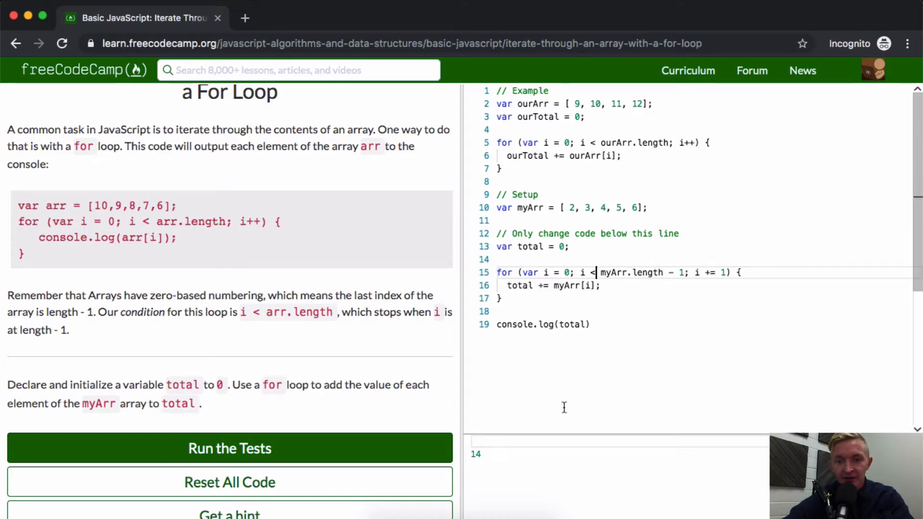
pyautogui.write('=')
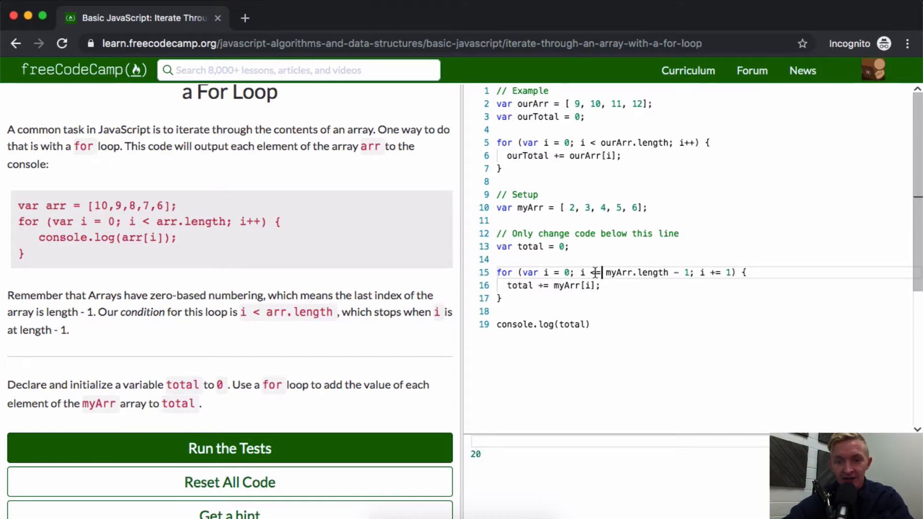
pyautogui.write('=')
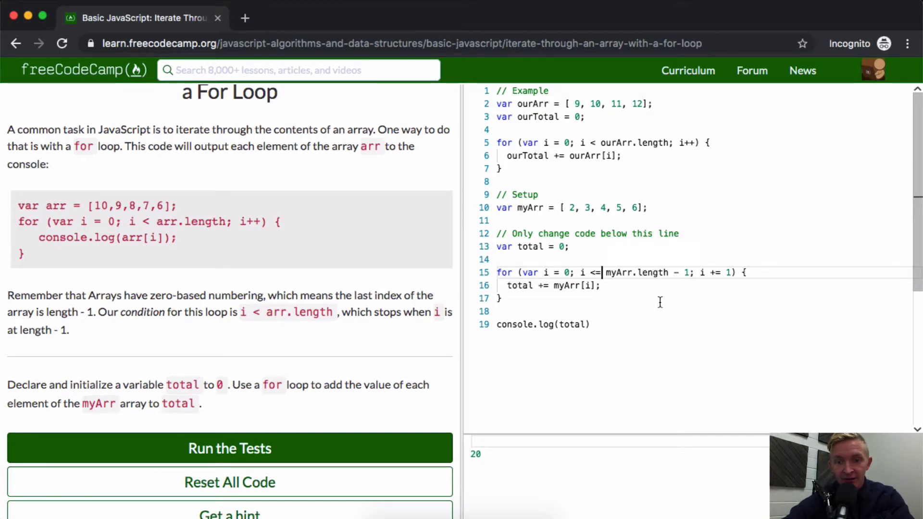
pyautogui.click(590, 325)
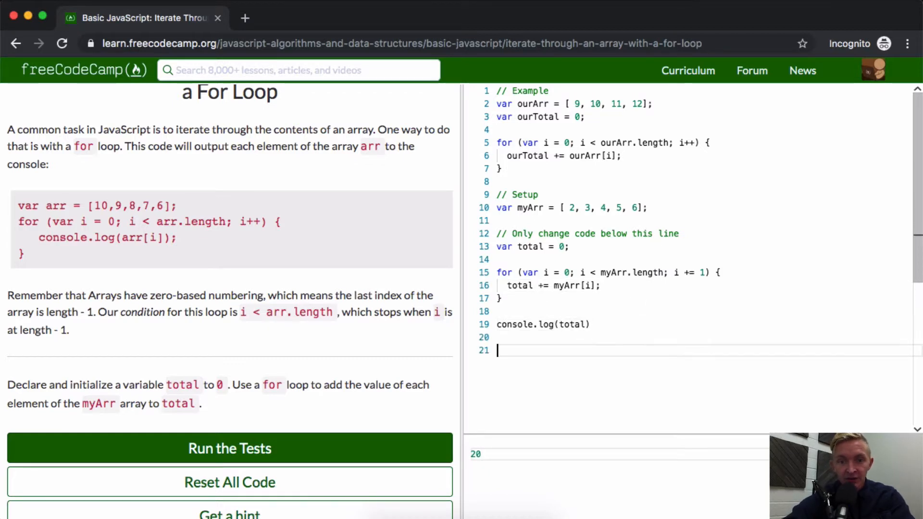
pyautogui.write('console.log')
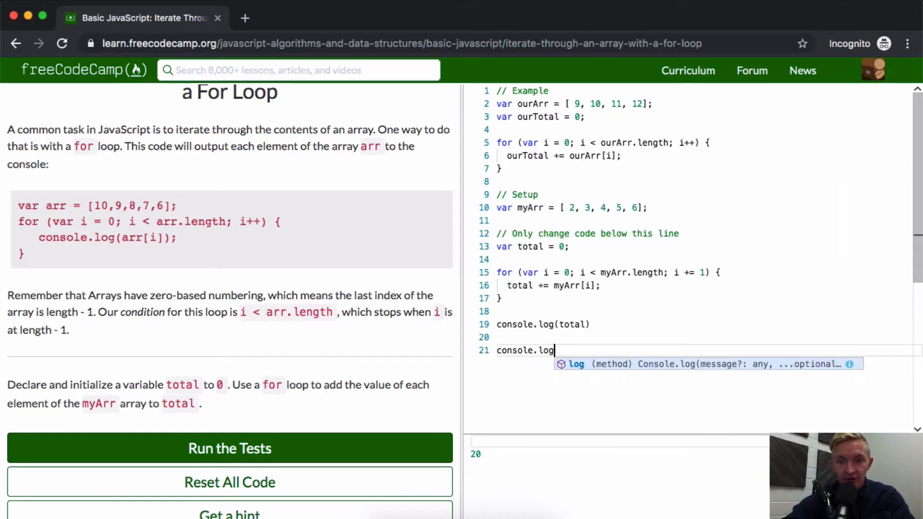
pyautogui.write('(myArr.length')
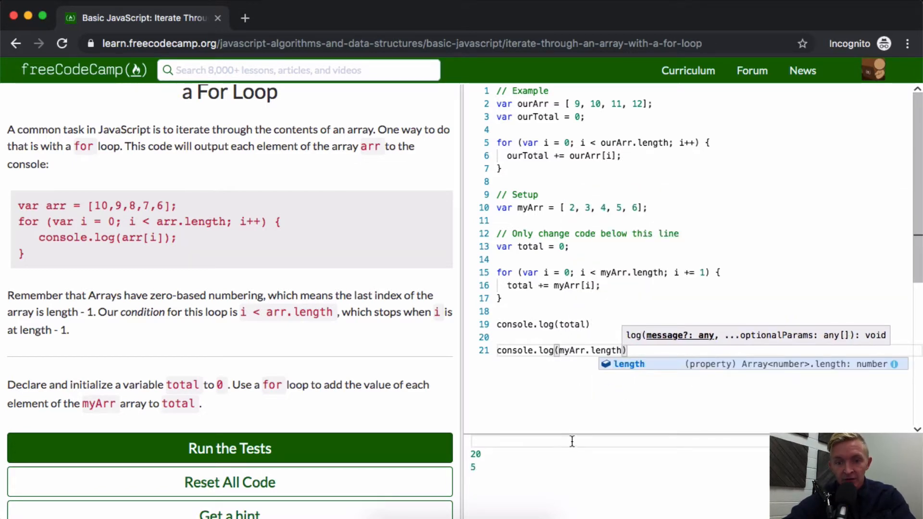
pyautogui.moveTo(582, 286)
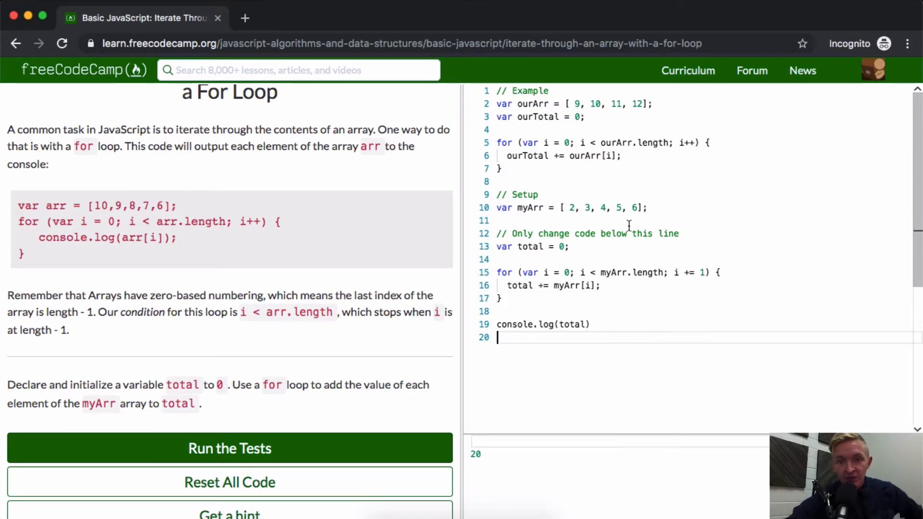
pyautogui.moveTo(568, 354)
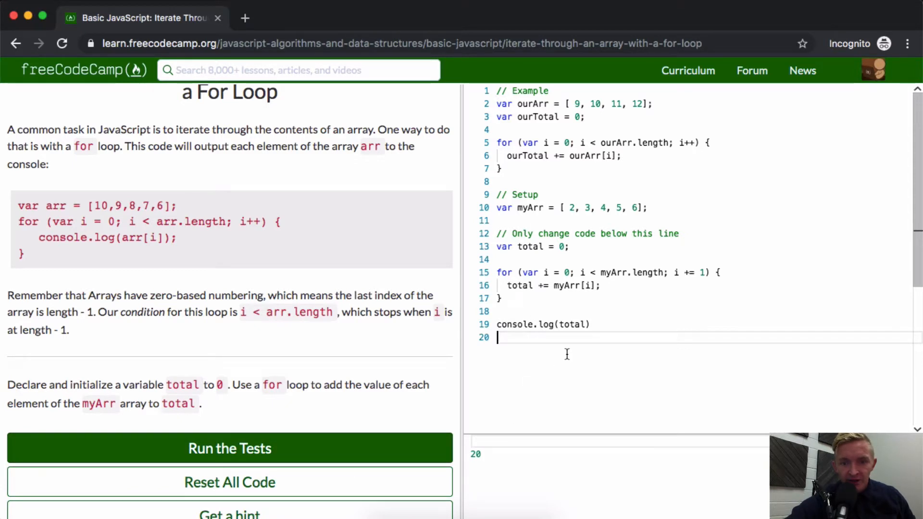
pyautogui.moveTo(519, 286)
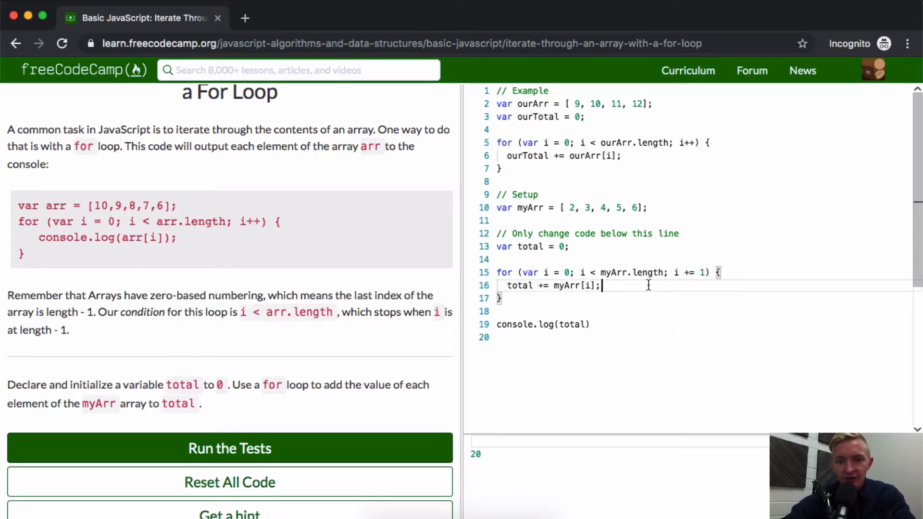
# Add labeled console.log lines for myArr[i] and the running total inside the loop.
pyautogui.write('console.log(')
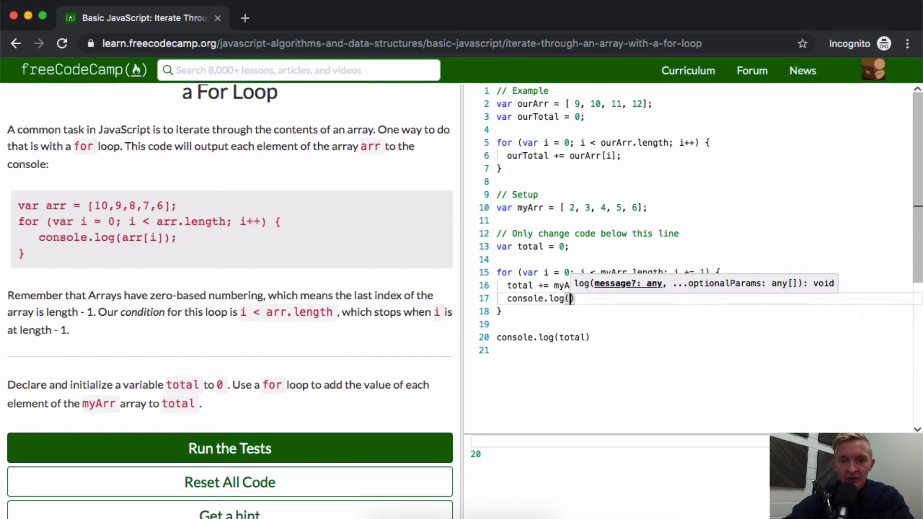
pyautogui.write('total,')
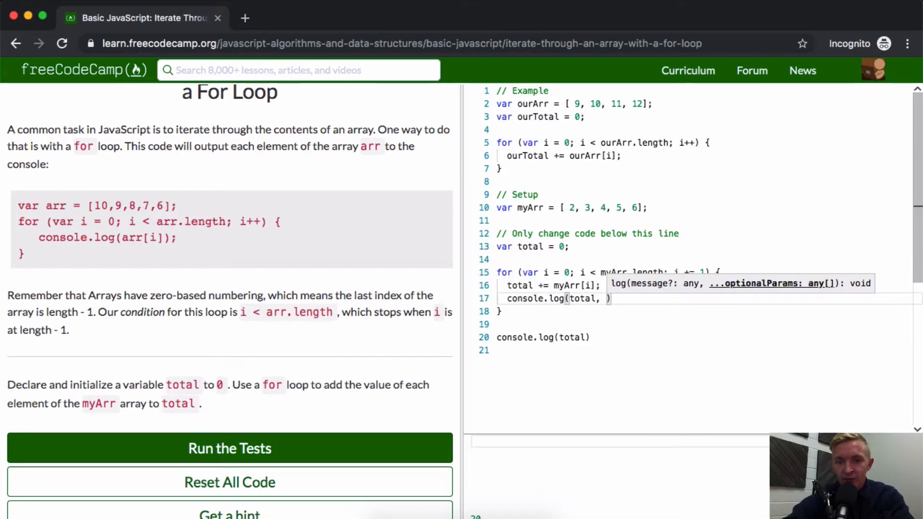
pyautogui.write('" <"')
pyautogui.write('console.log(myArr[')
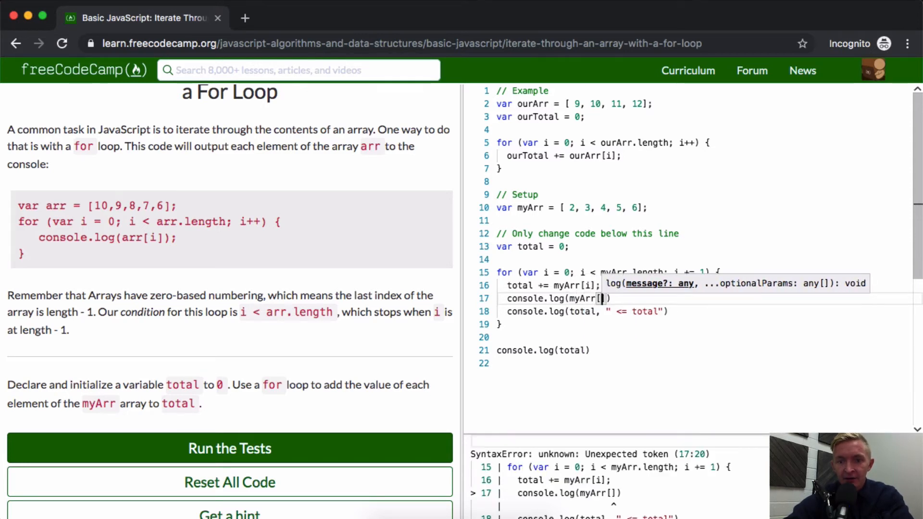
pyautogui.write('i]"')
pyautogui.click(587, 310)
pyautogui.write(';')
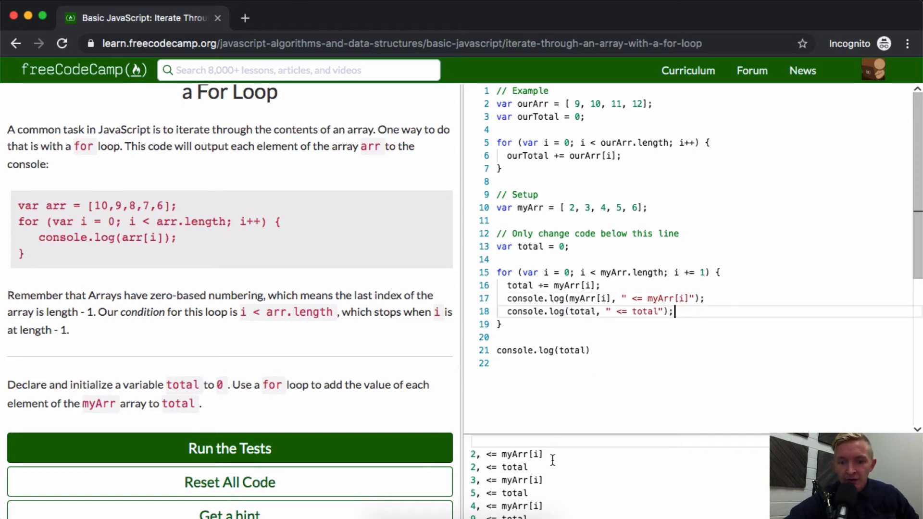
pyautogui.moveTo(525, 467)
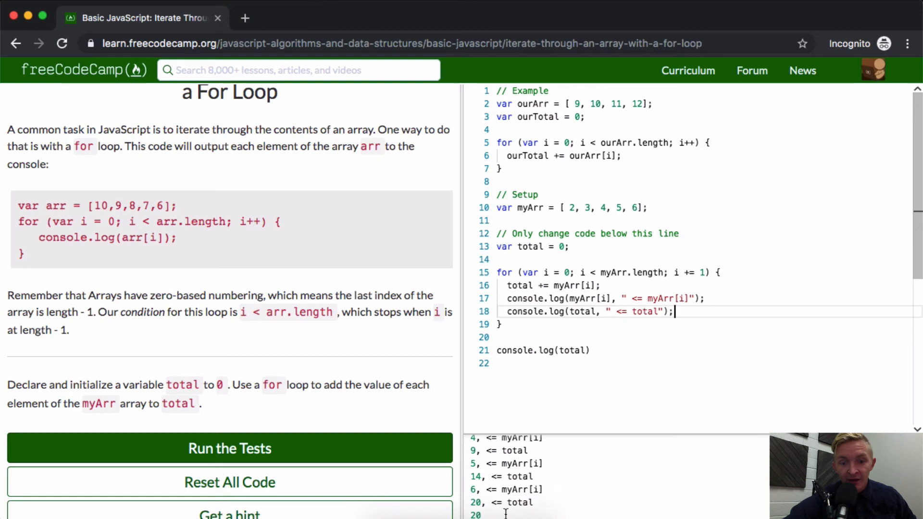
# Delete the debugging console.log lines and run the tests to get 'Most triumphant!'.
pyautogui.moveTo(507, 298); pyautogui.dragTo(674, 311)
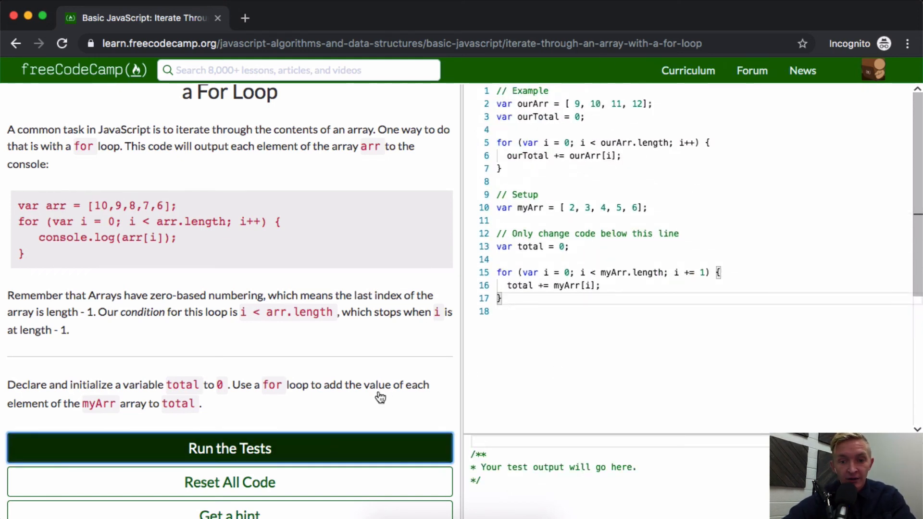
pyautogui.click(229, 448)
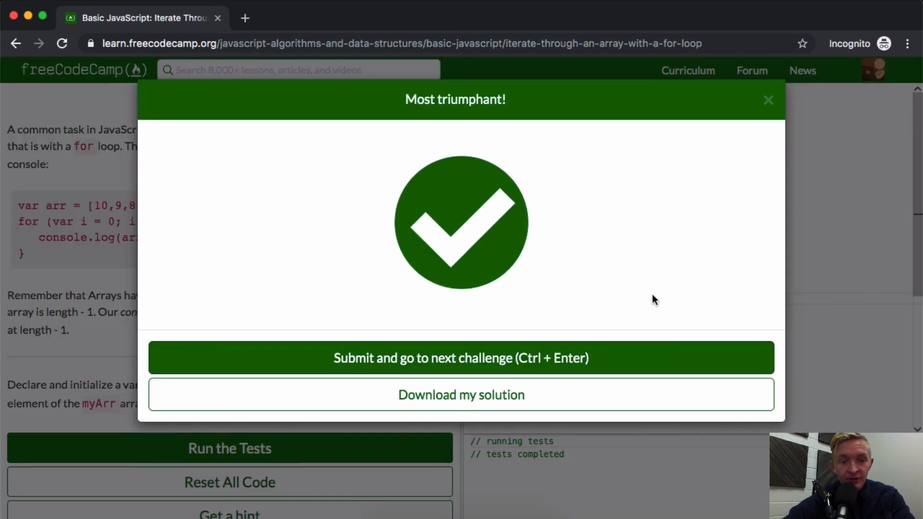